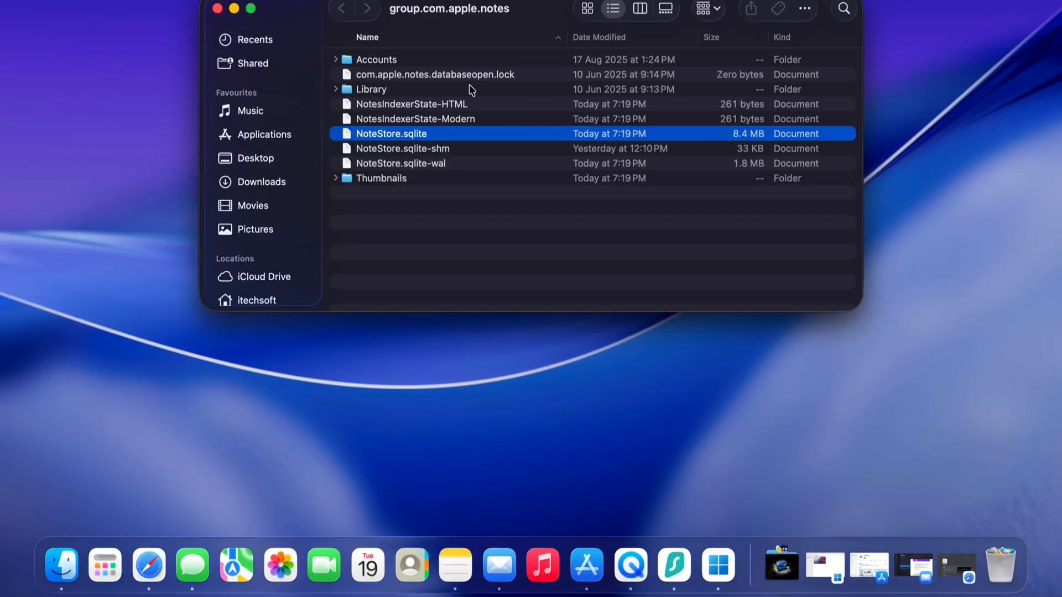
pyautogui.moveTo(586, 160)
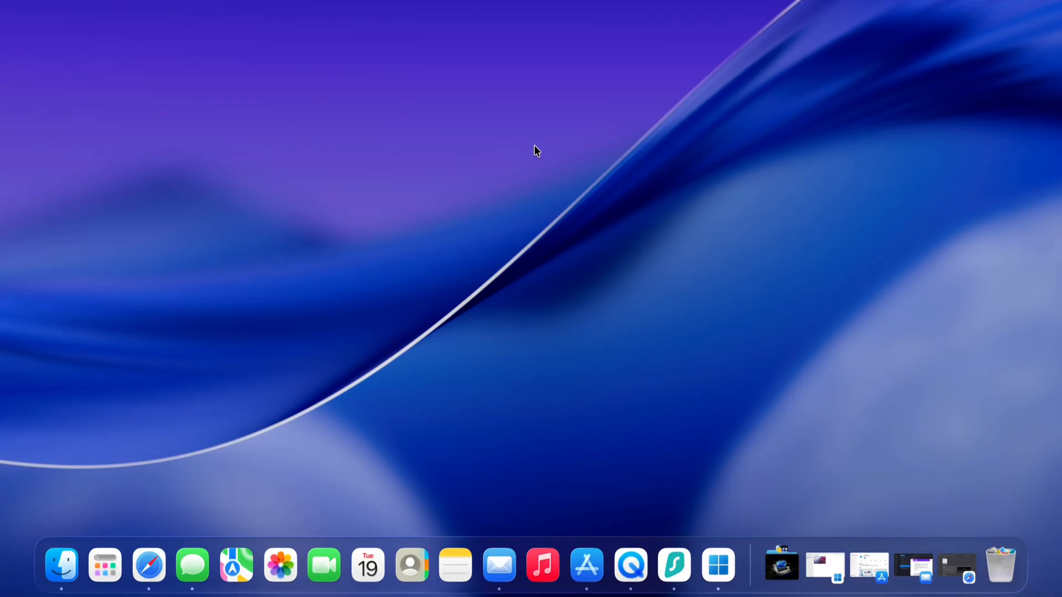
pyautogui.moveTo(597, 198)
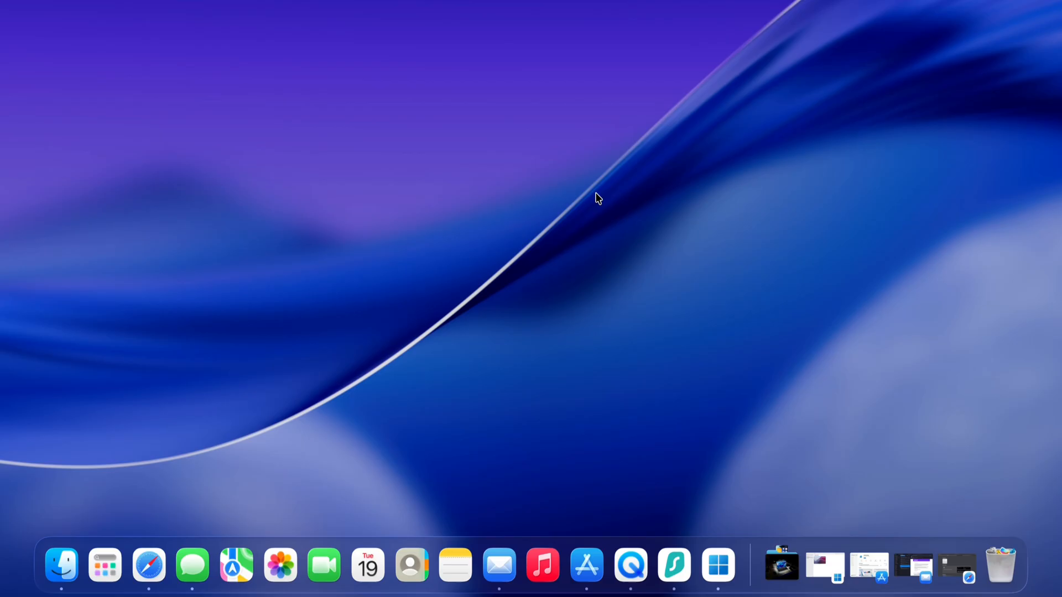
# Bring up Spotlight to launch the Notes app with its 35-note list
pyautogui.press('cmd+space')
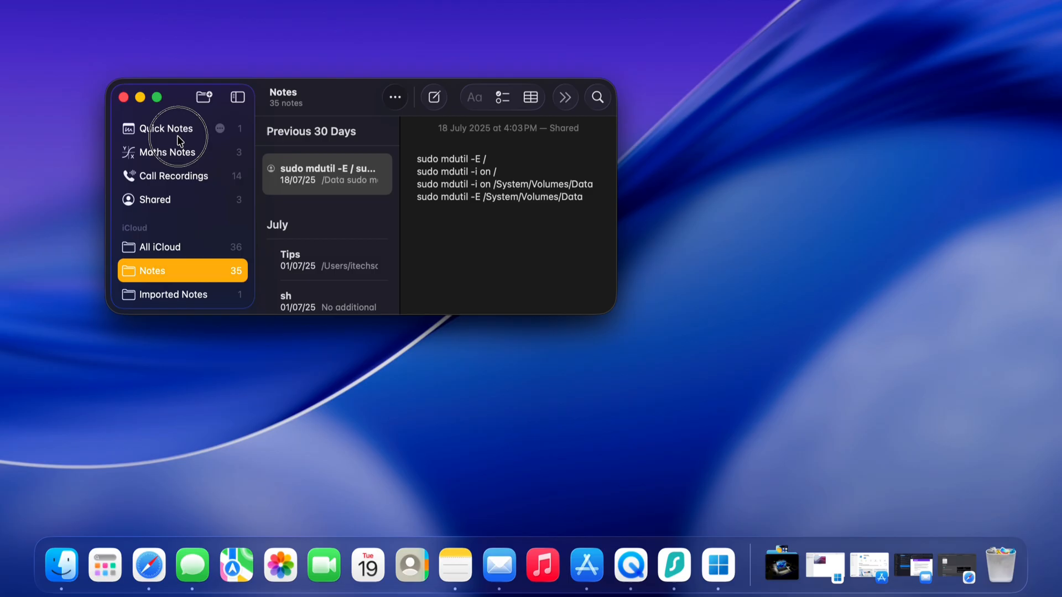
# View the single note in Quick Notes, then close the Notes window
pyautogui.click(164, 129)
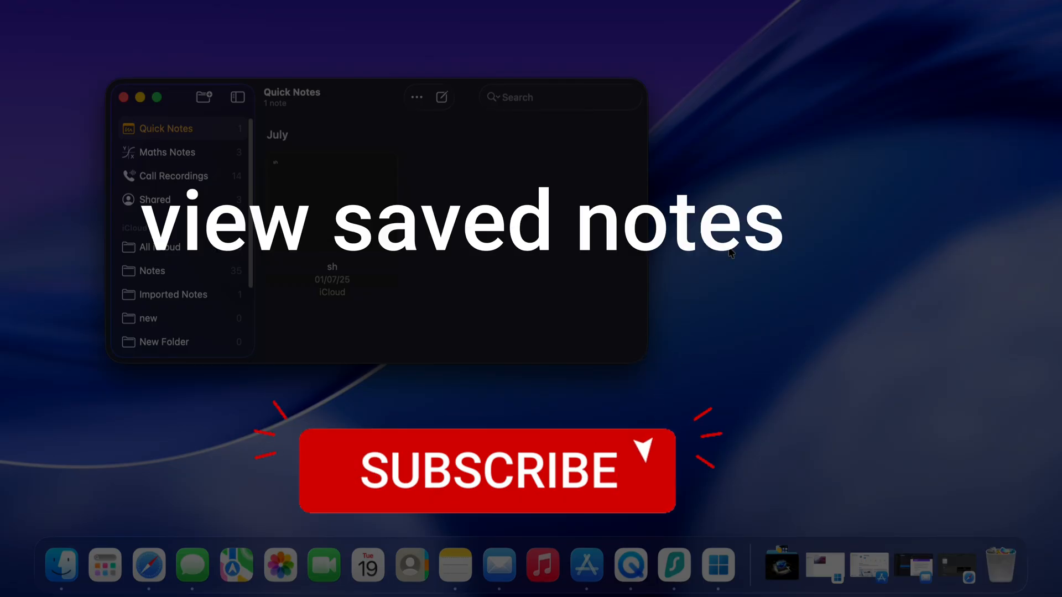
pyautogui.click(484, 472)
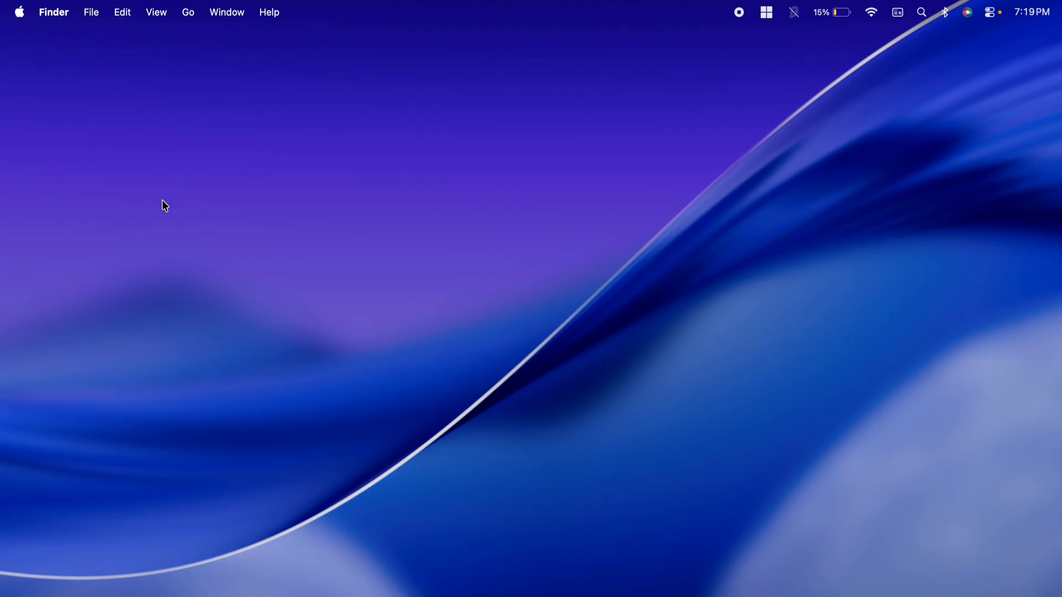
pyautogui.moveTo(572, 286)
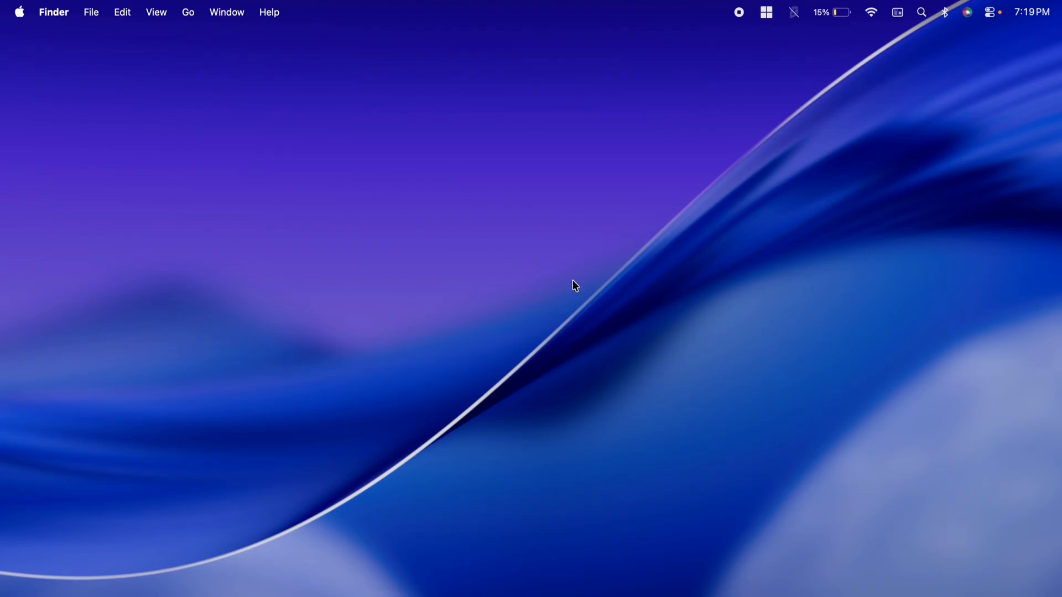
pyautogui.moveTo(523, 316)
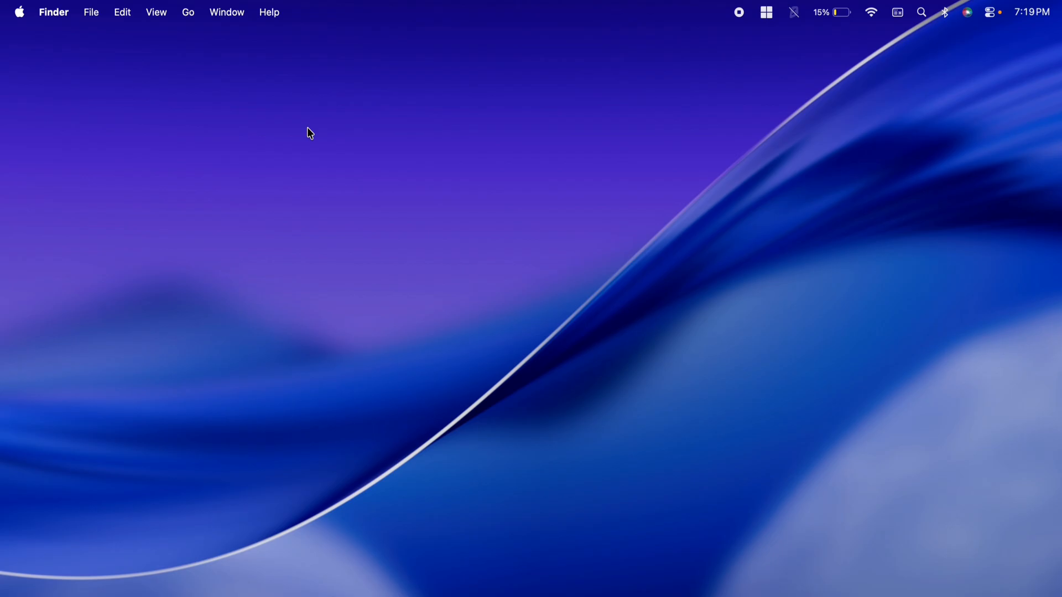
pyautogui.moveTo(187, 13)
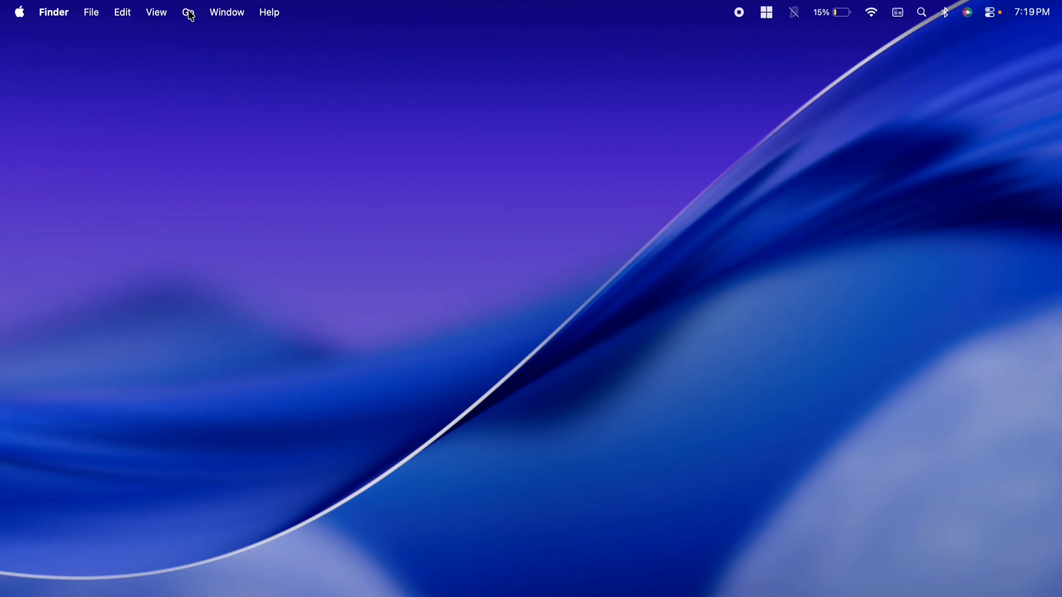
# Open Finder's Go menu to reach the Go to Folder prompt
pyautogui.click(188, 12)
pyautogui.write('~/Library/Group Containers/')
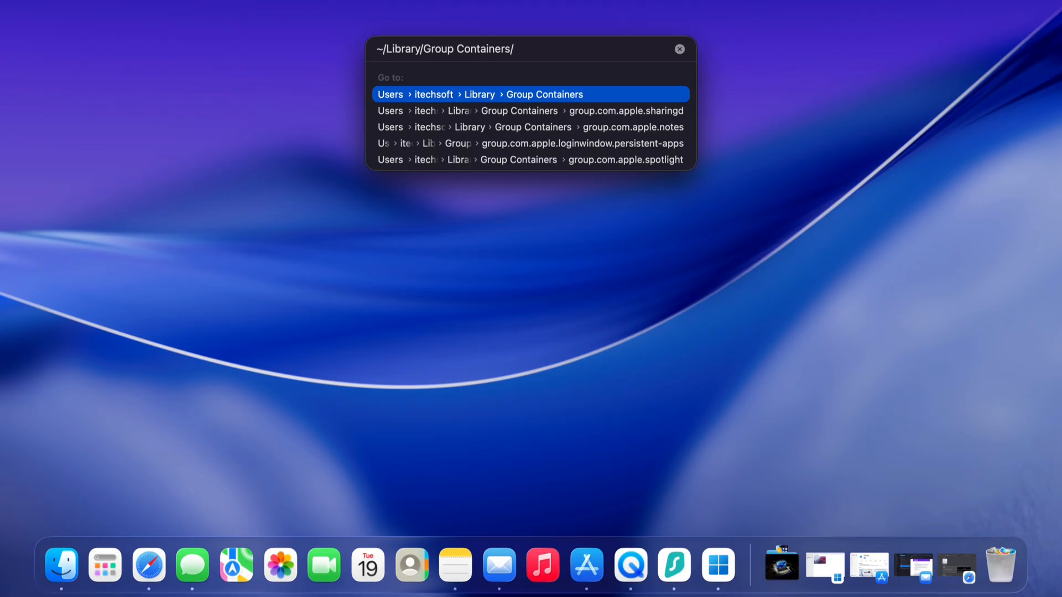
# Open group.com.apple.notes, select NoteStore.sqlite, then close the Finder window
pyautogui.click(626, 126)
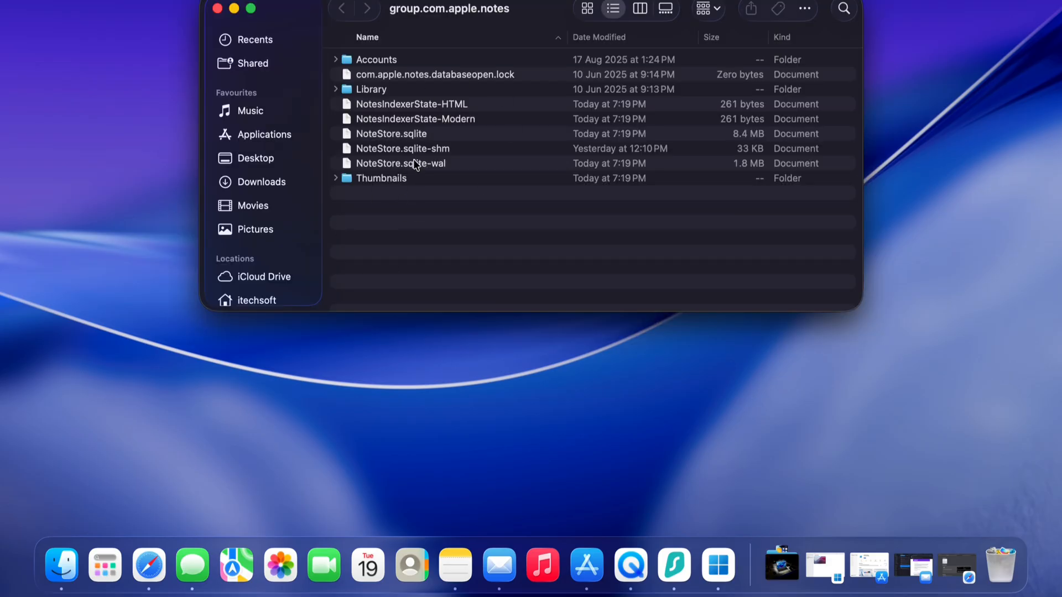
pyautogui.click(391, 145)
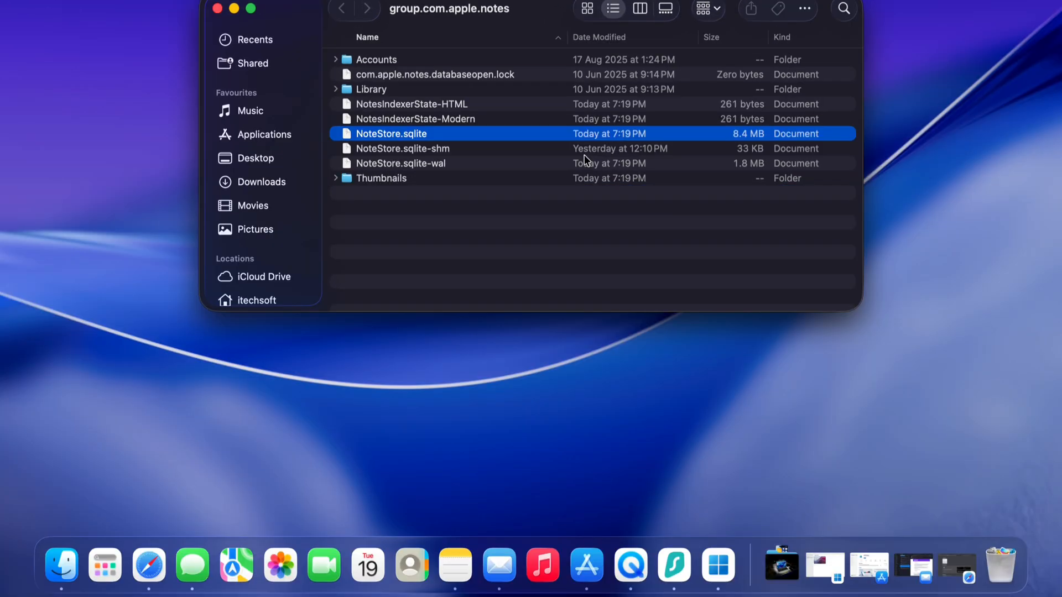
pyautogui.click(211, 9)
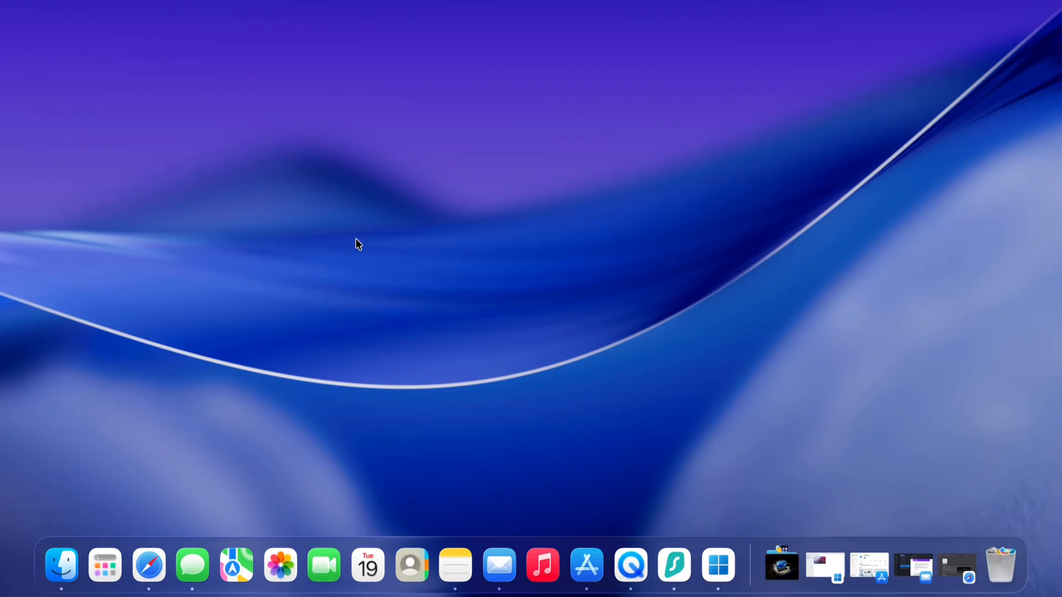
pyautogui.moveTo(304, 156)
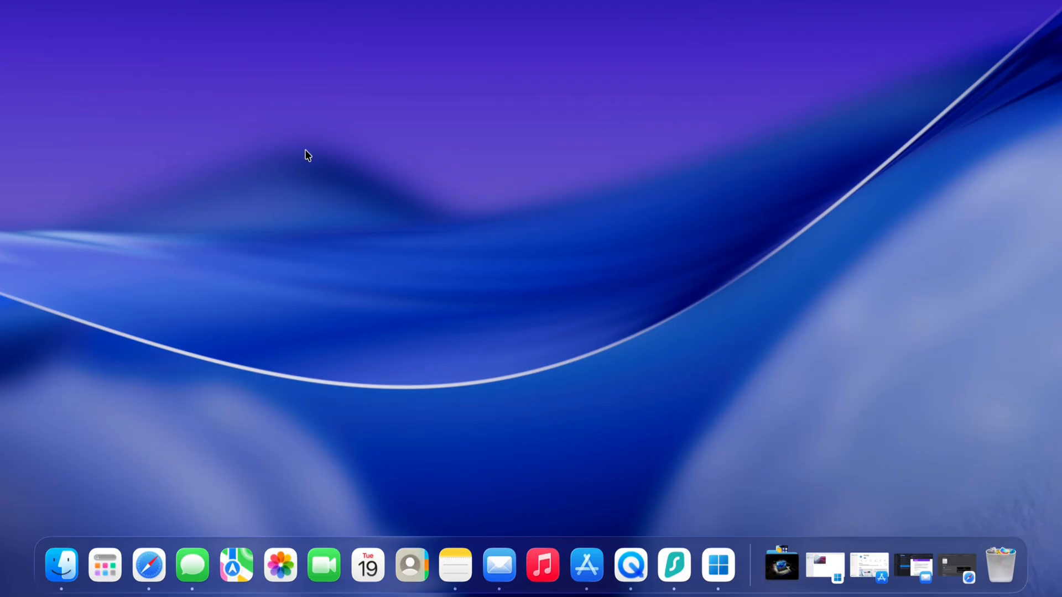
pyautogui.click(146, 567)
pyautogui.write('ic')
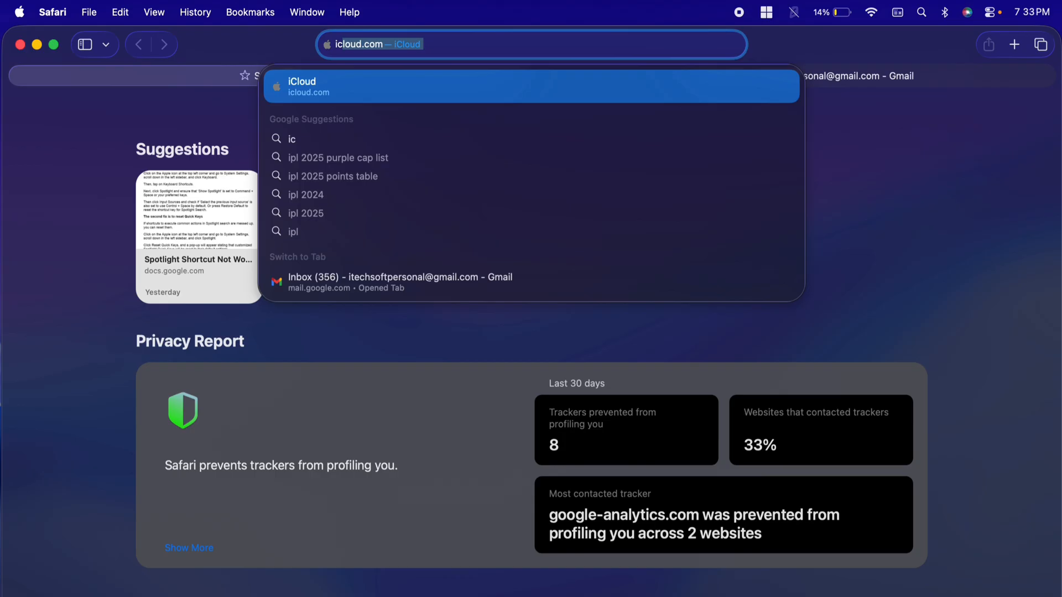
# Load icloud.com, open Notes, and list All iCloud notes and folders
pyautogui.click(532, 86)
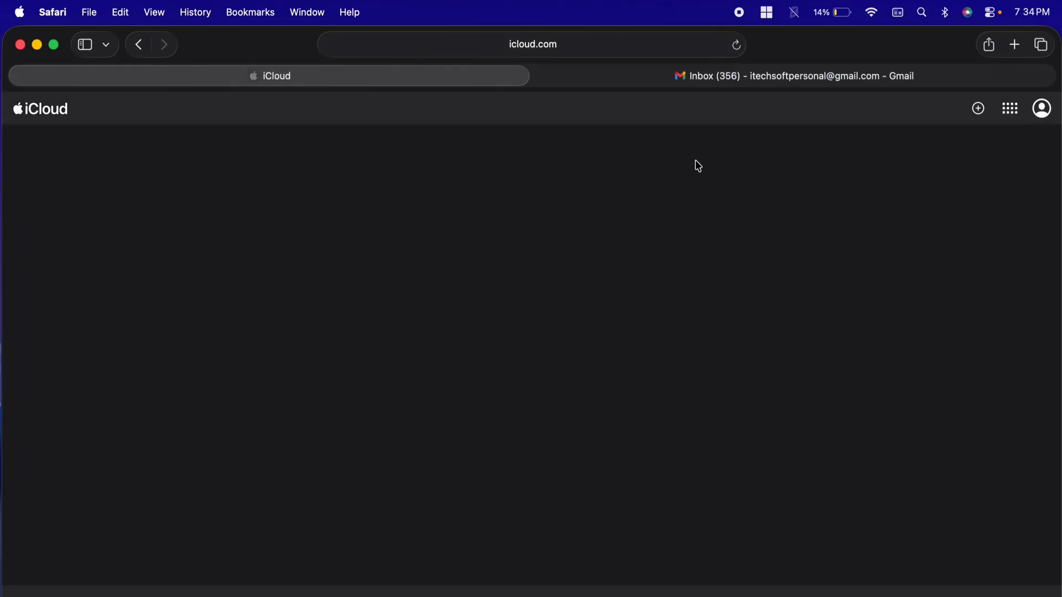
pyautogui.click(1011, 108)
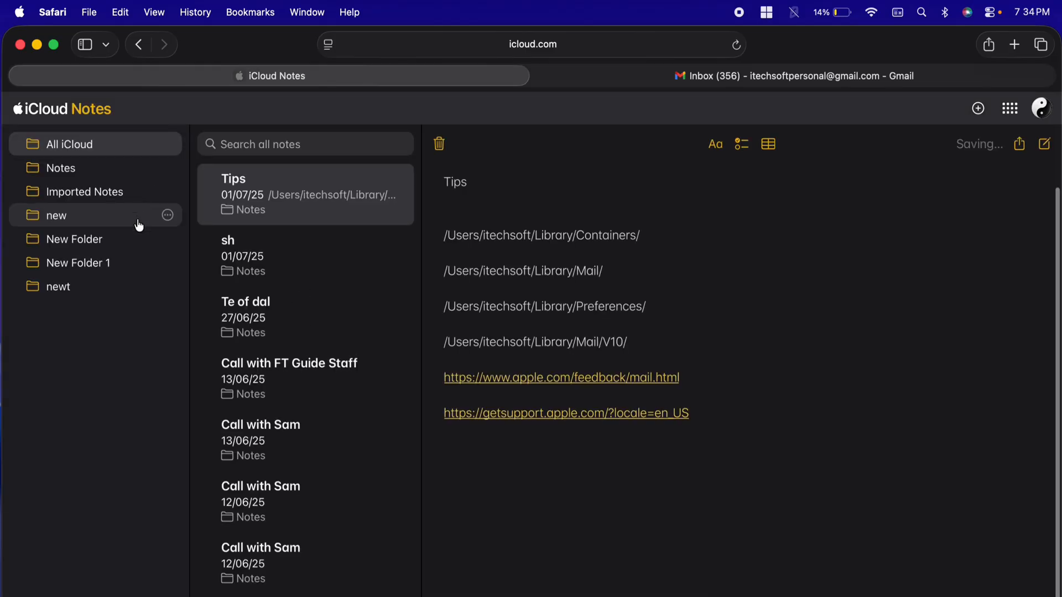
pyautogui.click(69, 145)
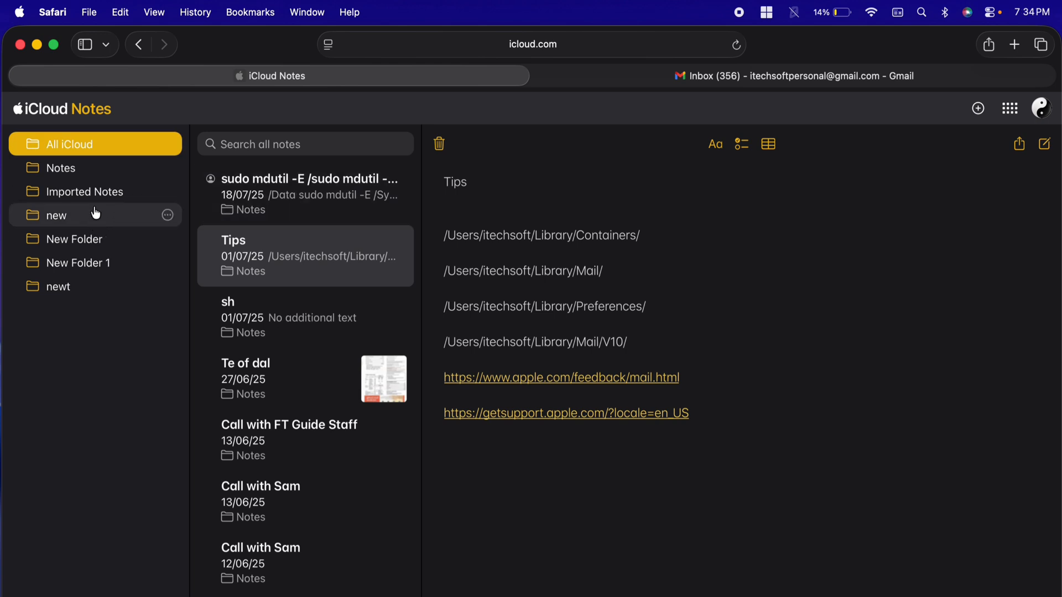
pyautogui.click(100, 145)
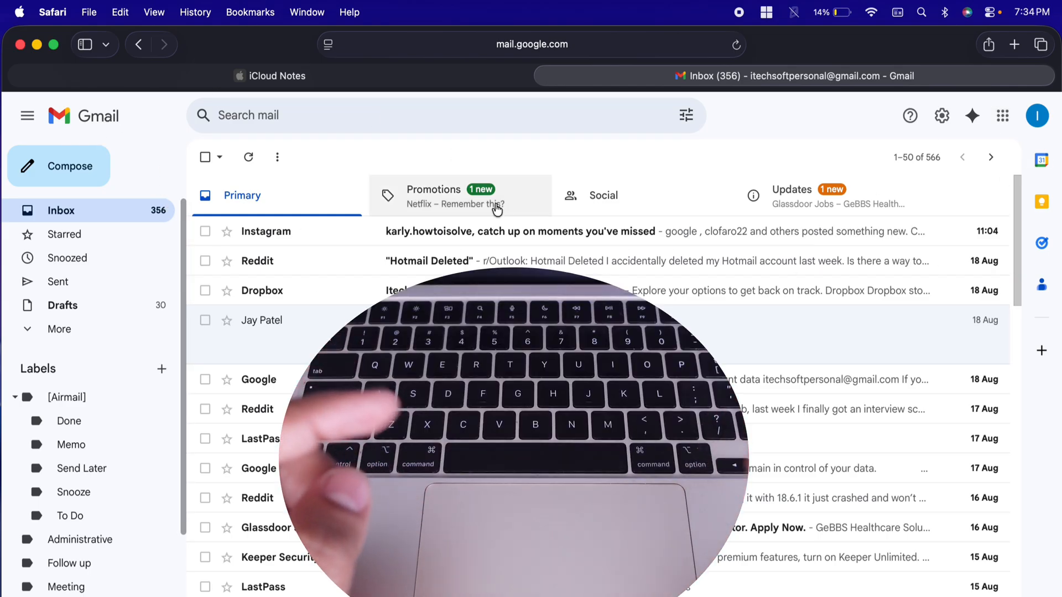
# Launch Keep in a new tab from Gmail's Google apps grid
pyautogui.click(1003, 115)
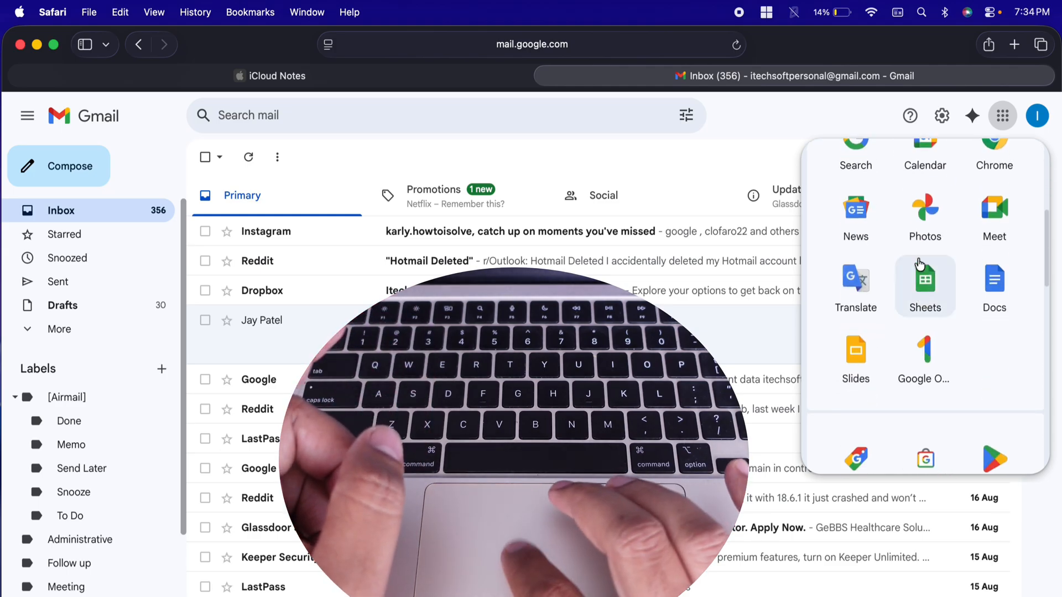
pyautogui.scroll(-3)
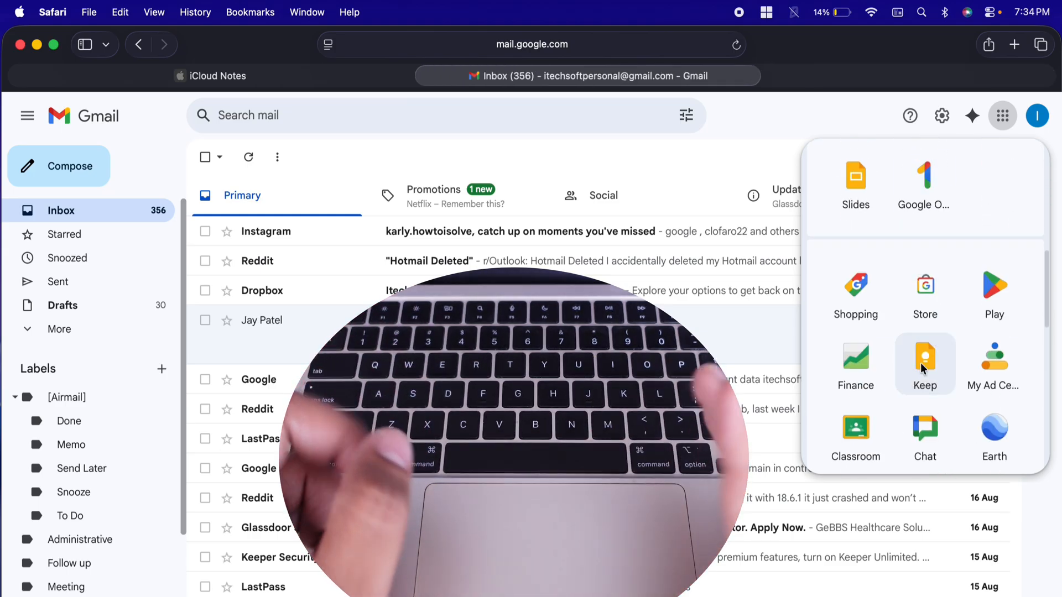
pyautogui.click(925, 359)
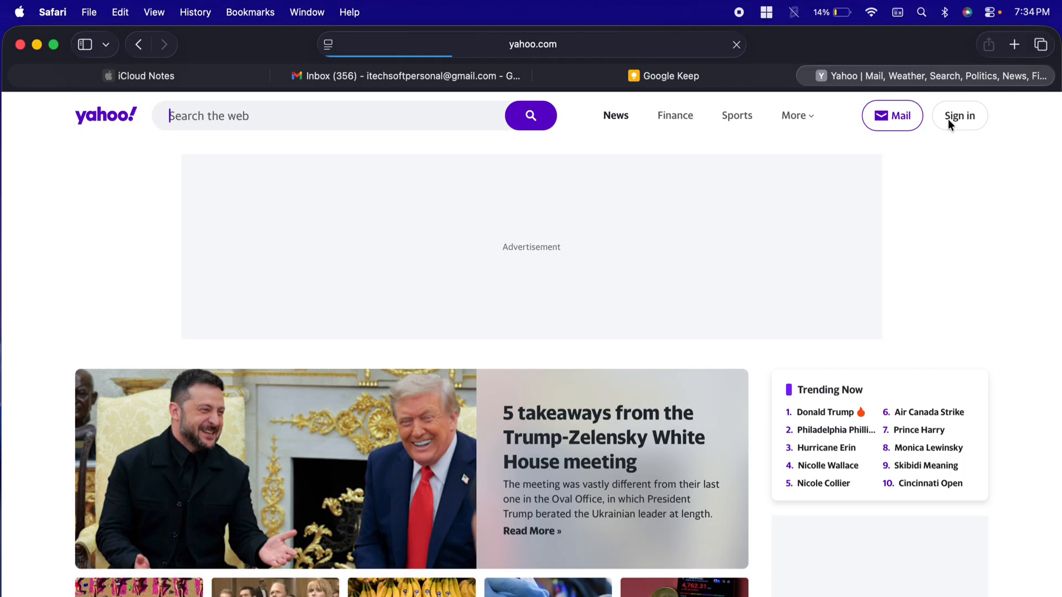
# Open Yahoo's sign-in page, close Safari, and search for Time Machine
pyautogui.click(959, 115)
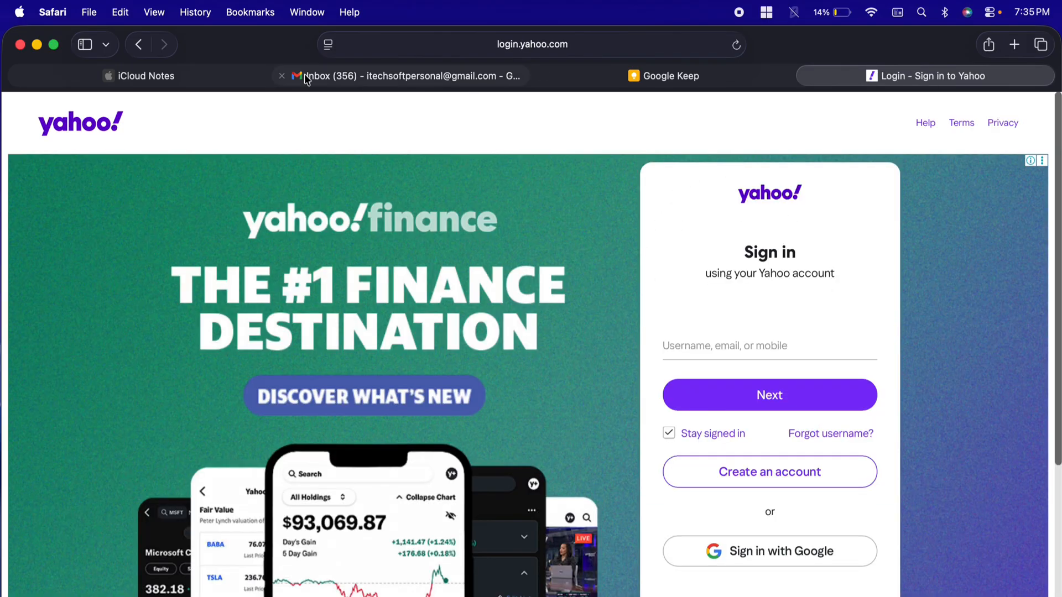
pyautogui.click(139, 76)
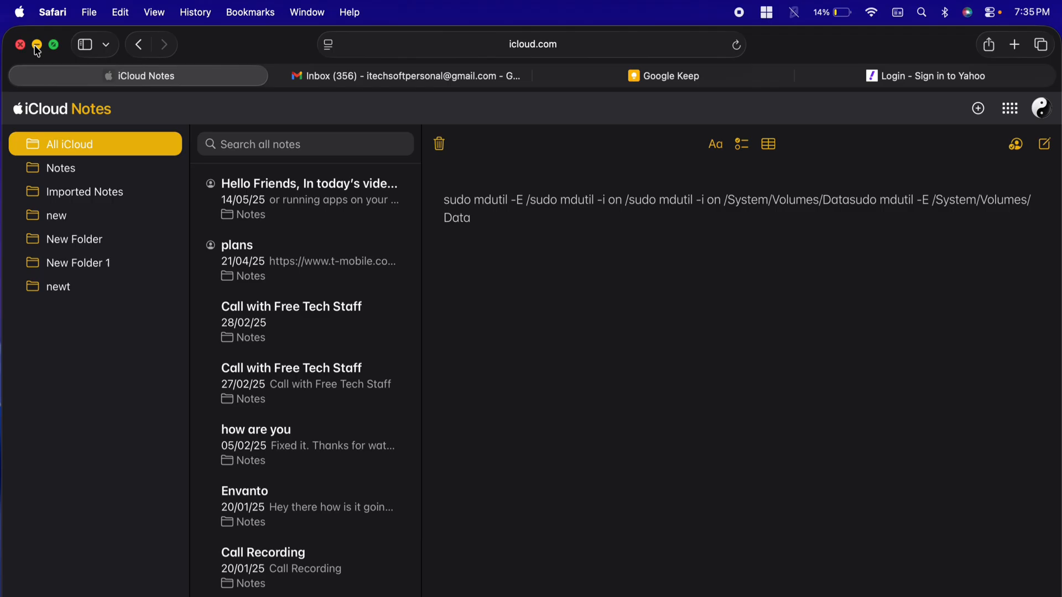
pyautogui.click(21, 45)
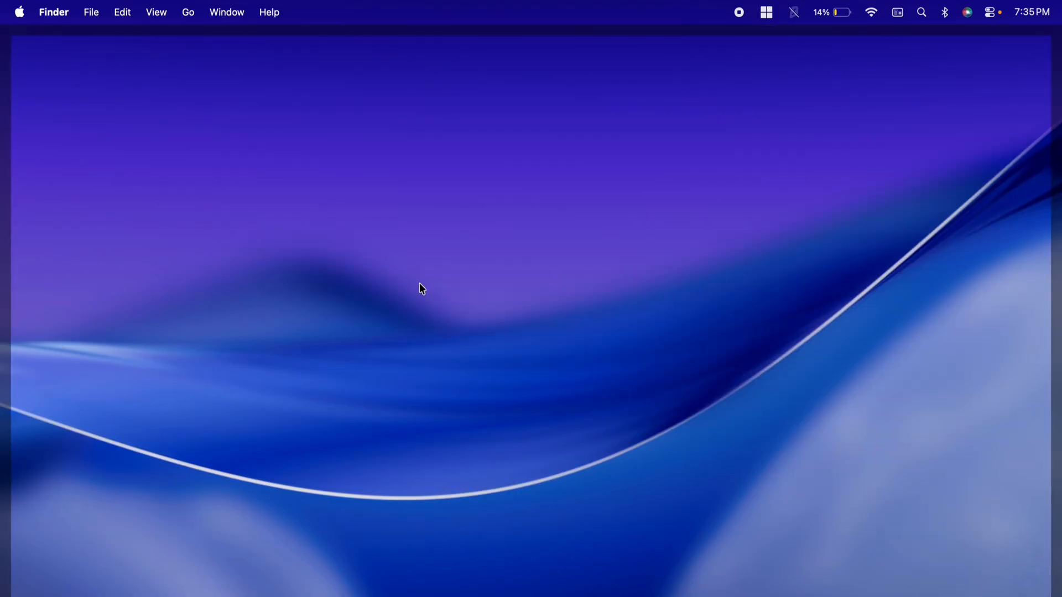
pyautogui.moveTo(527, 276)
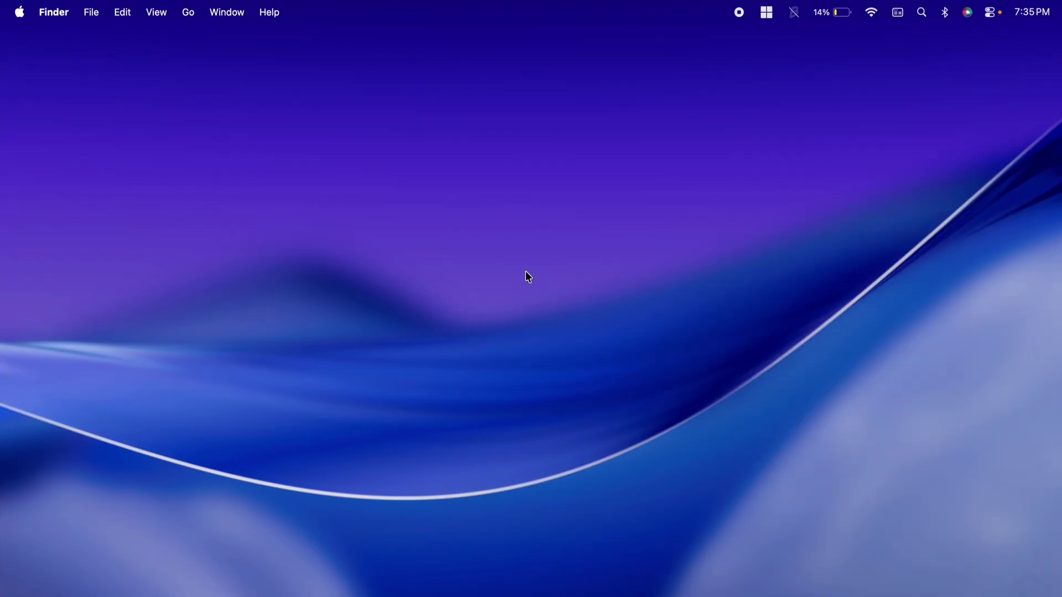
pyautogui.write('time Machine')
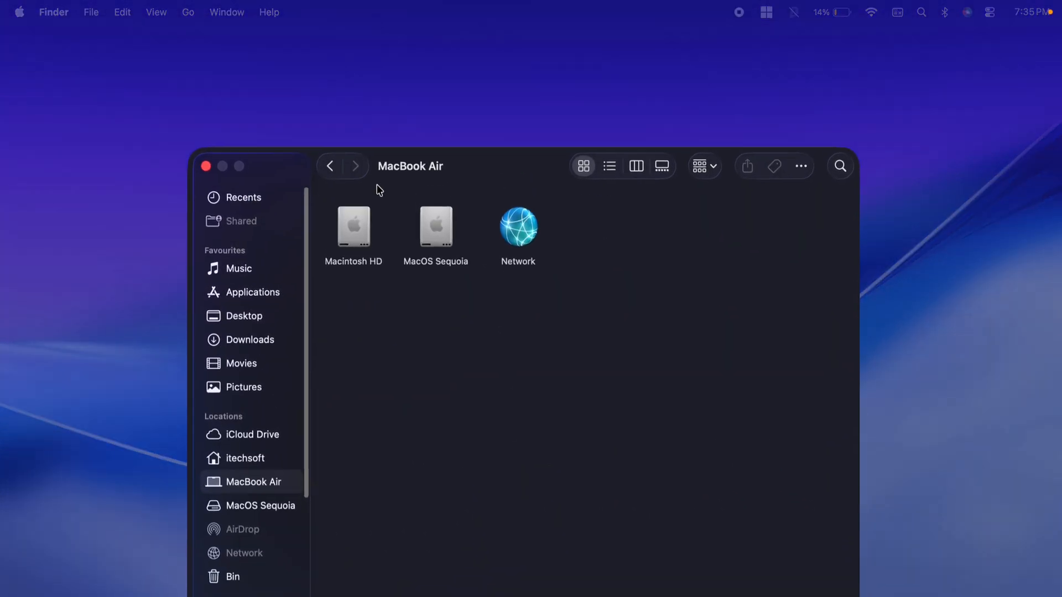
# Open the MacOS Sequoia backup and browse into its System folder
pyautogui.doubleClick(435, 227)
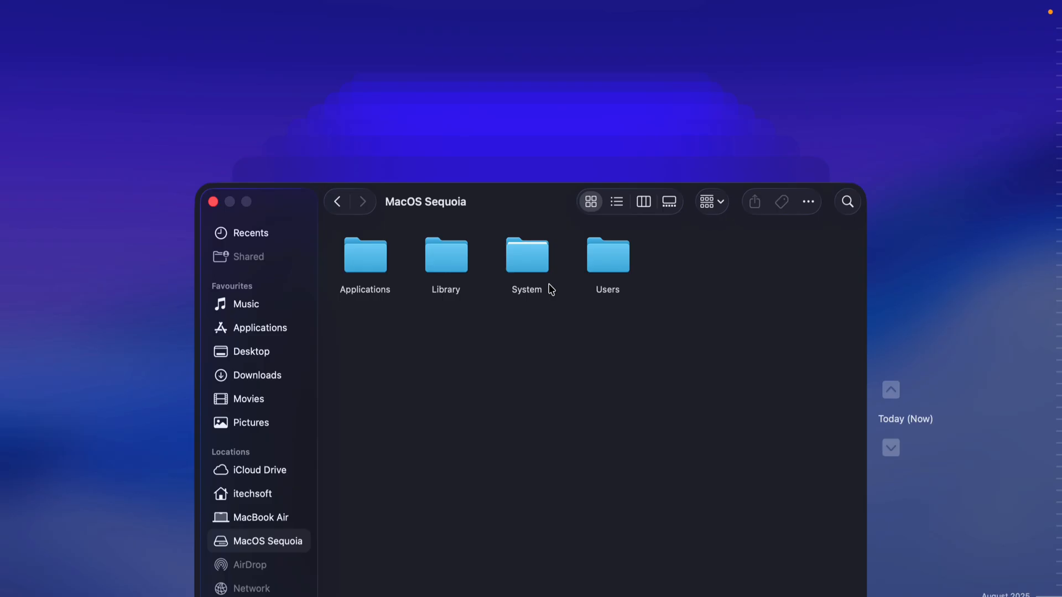
pyautogui.doubleClick(527, 257)
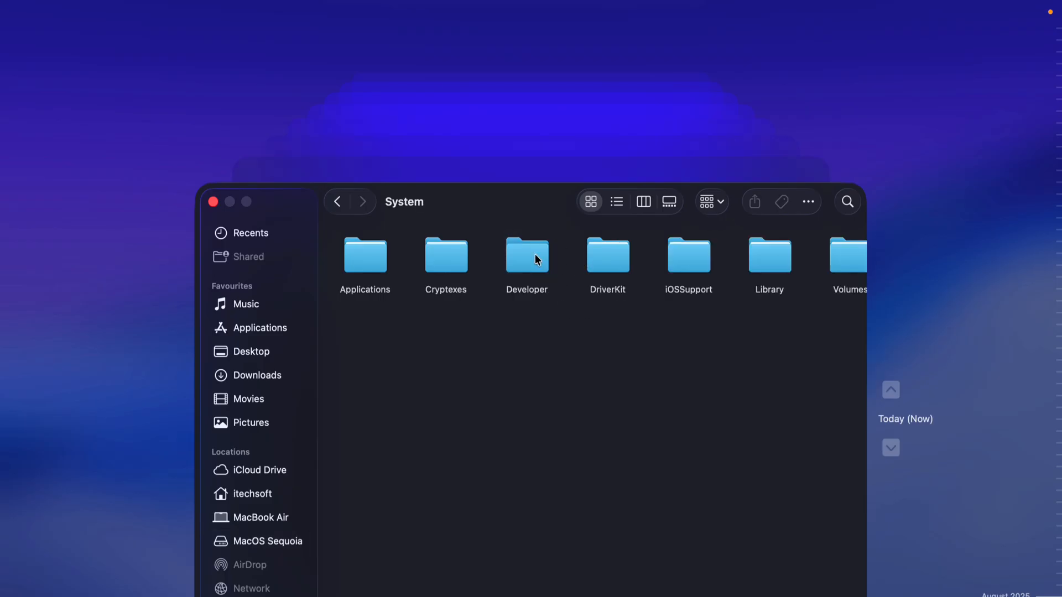
pyautogui.hscroll(3)
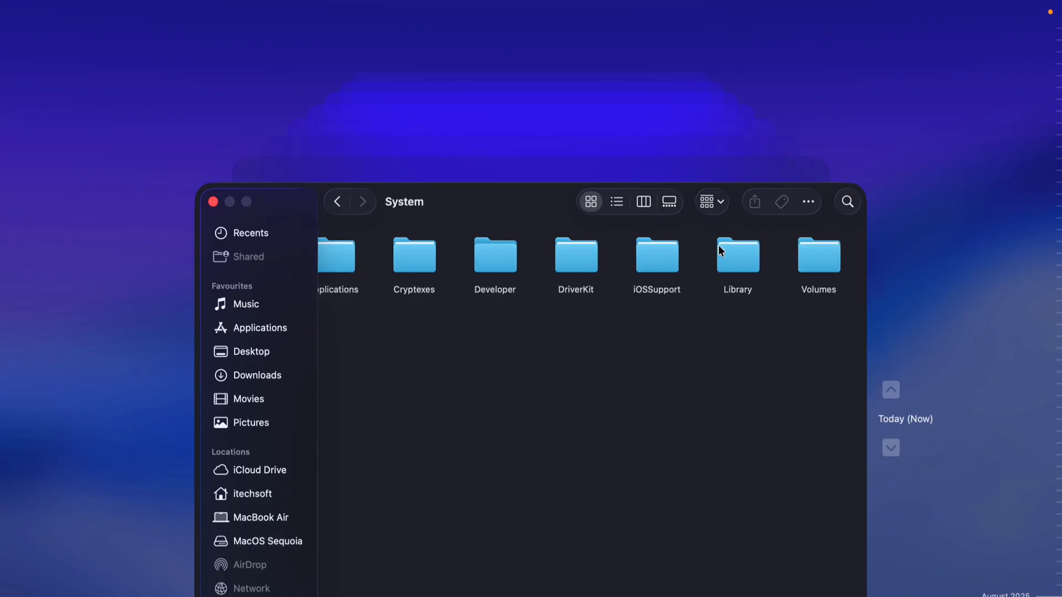
pyautogui.moveTo(376, 330)
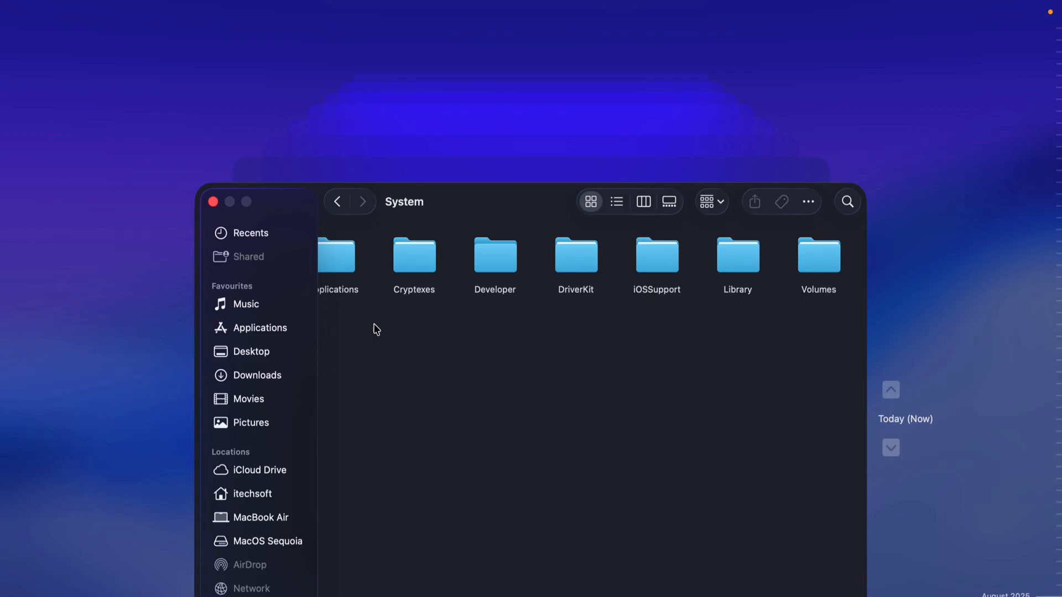